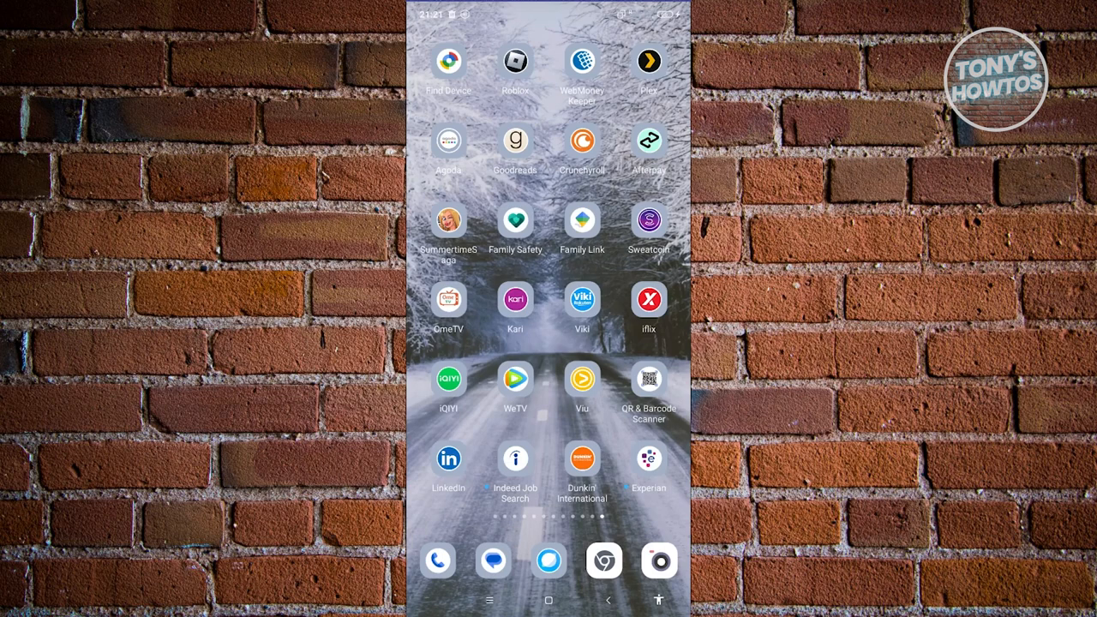
- Launch Google Chrome from the home screen dock
left_click(603, 560)
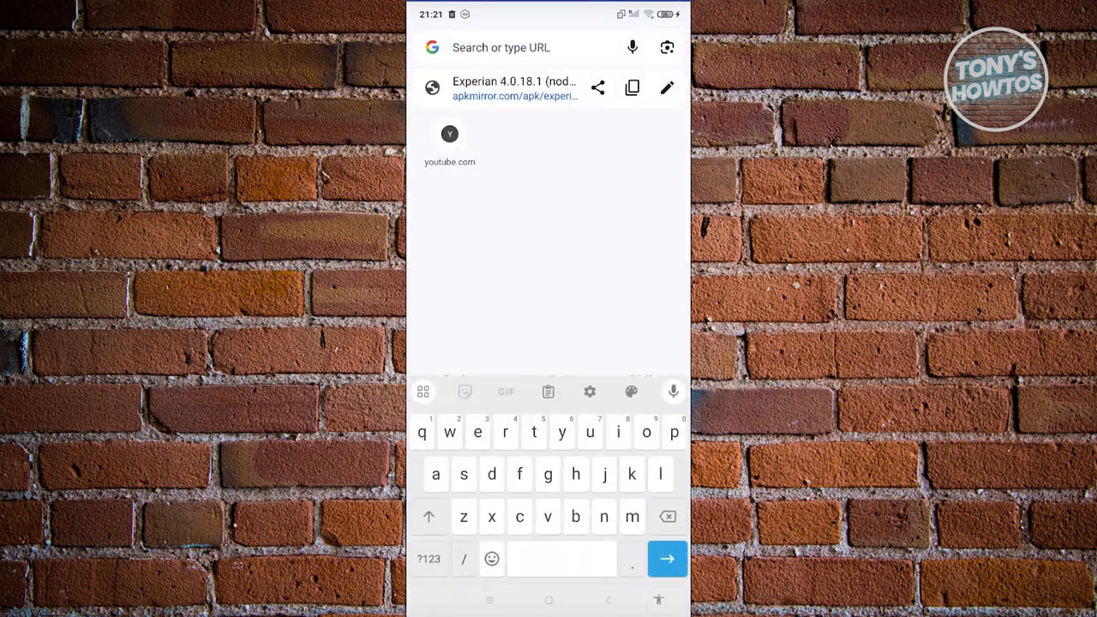
- Search Google for 'internet speed test' using the address bar suggestion
type("internet sp")
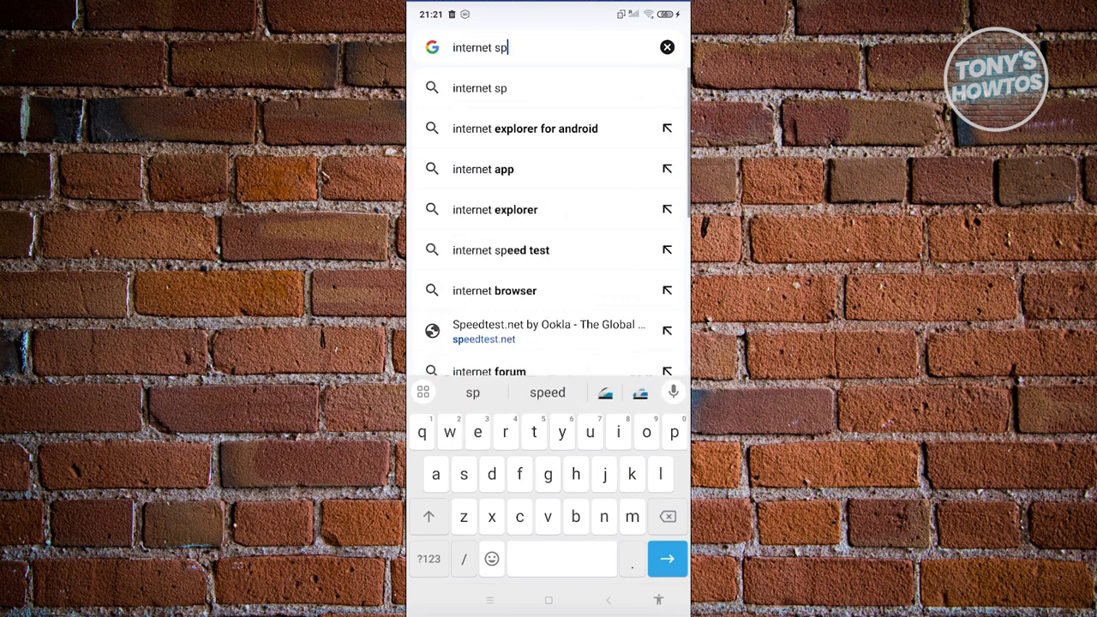
left_click(500, 249)
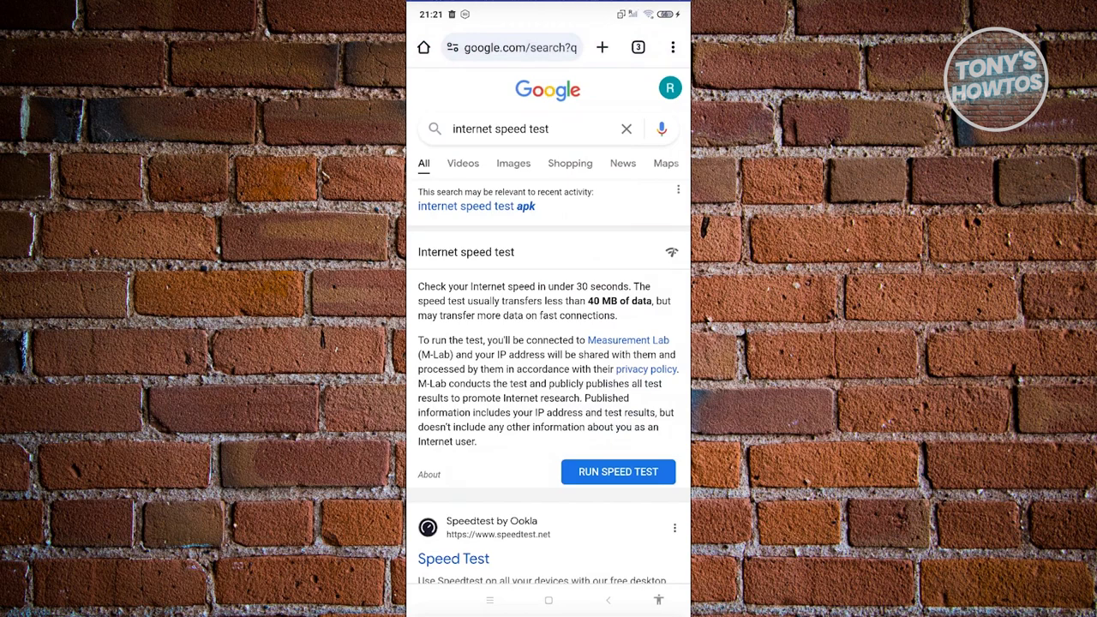
- Run Google's built-in internet speed test
left_click(618, 472)
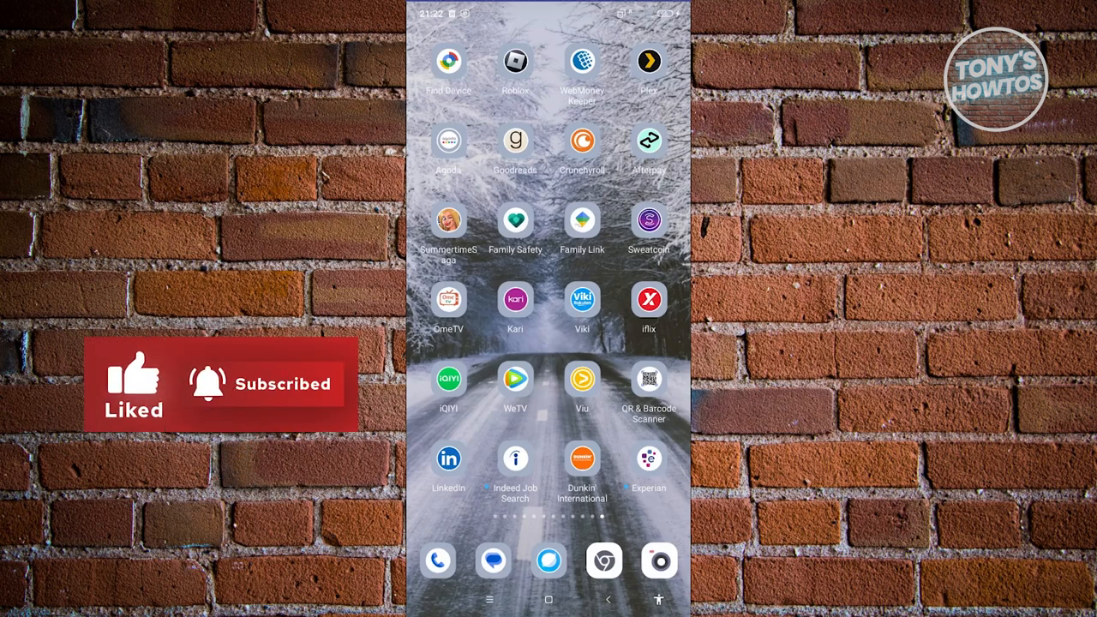
- Swipe through the home screen pages and open Experian's App info page
scroll("left", 3)
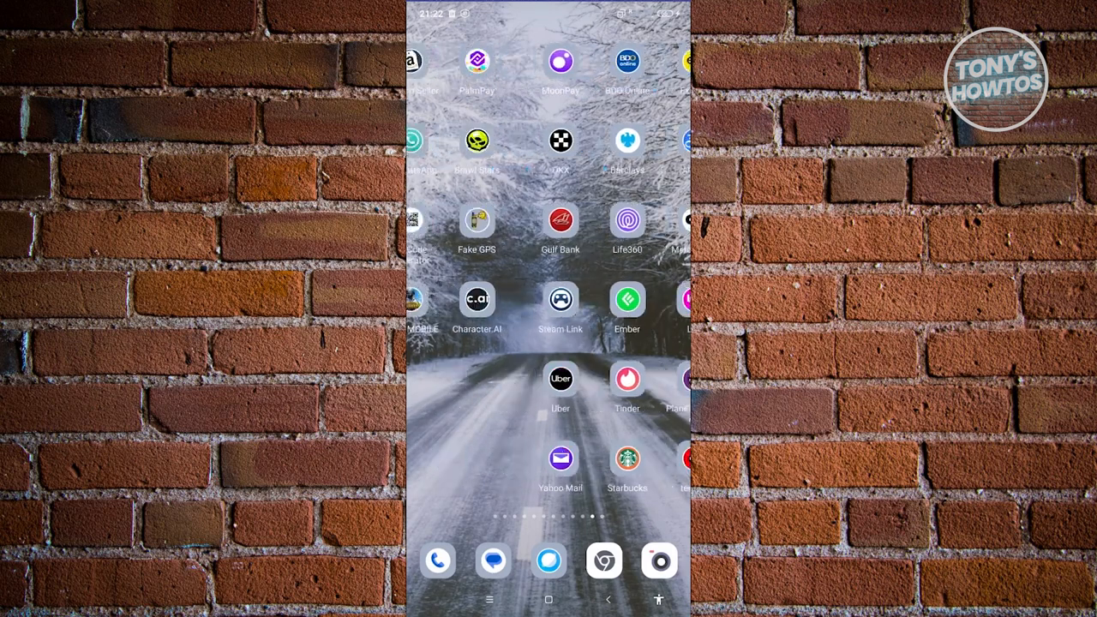
scroll("left", 3)
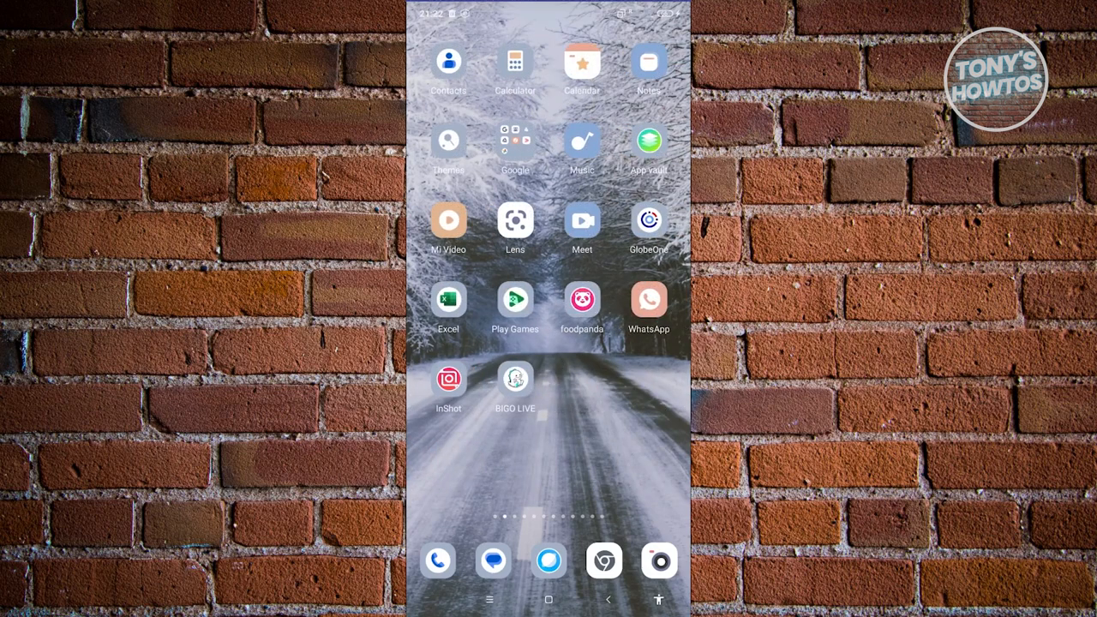
scroll("left", 3)
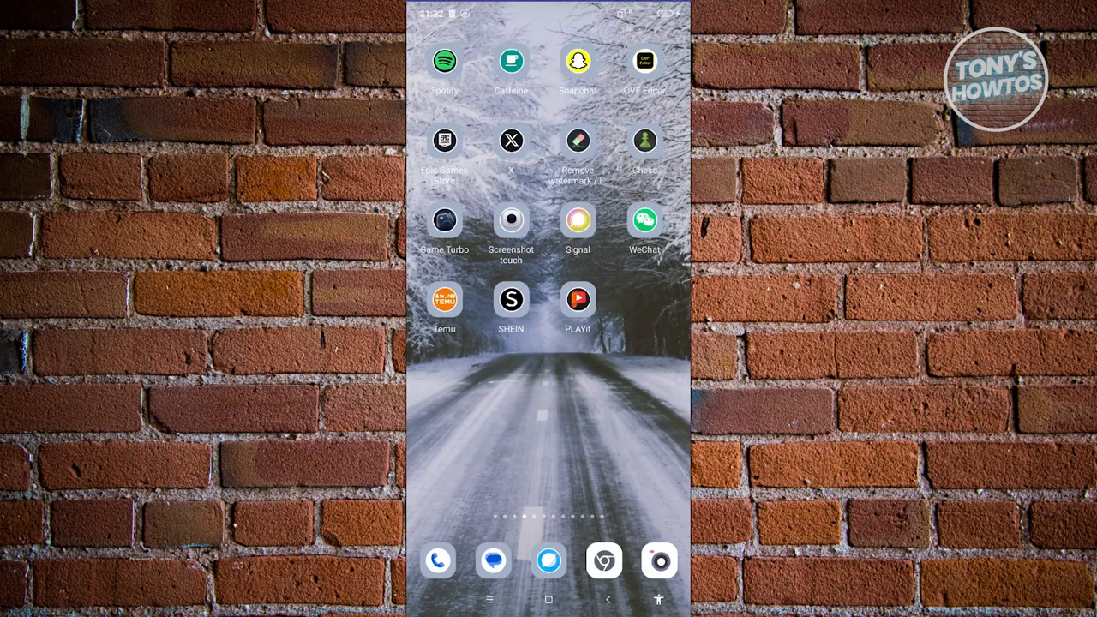
scroll("left", 3)
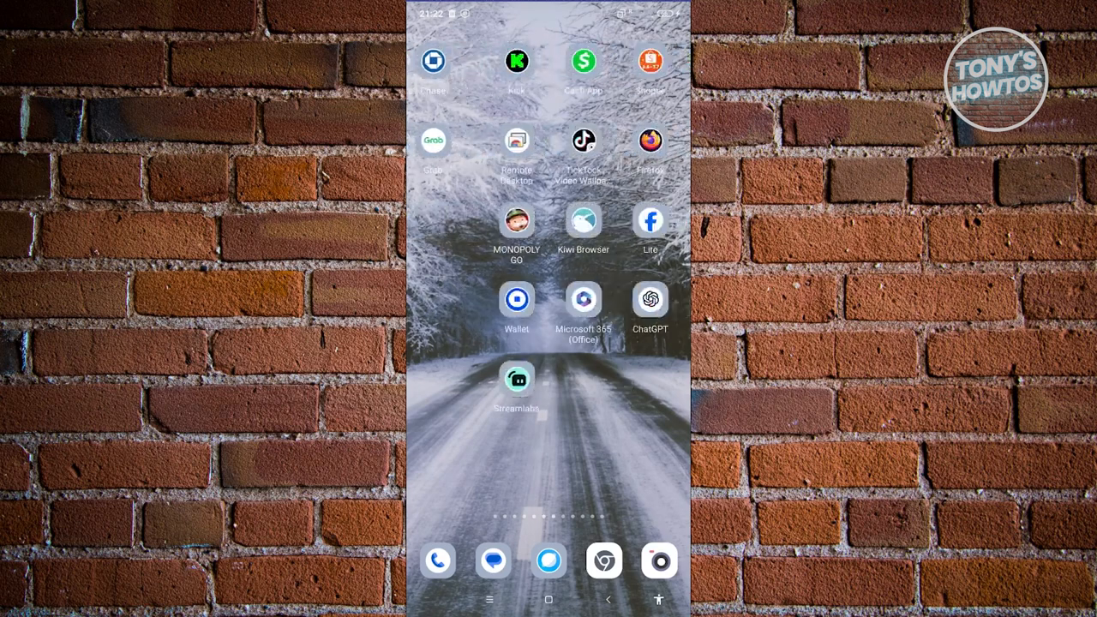
scroll("left", 3)
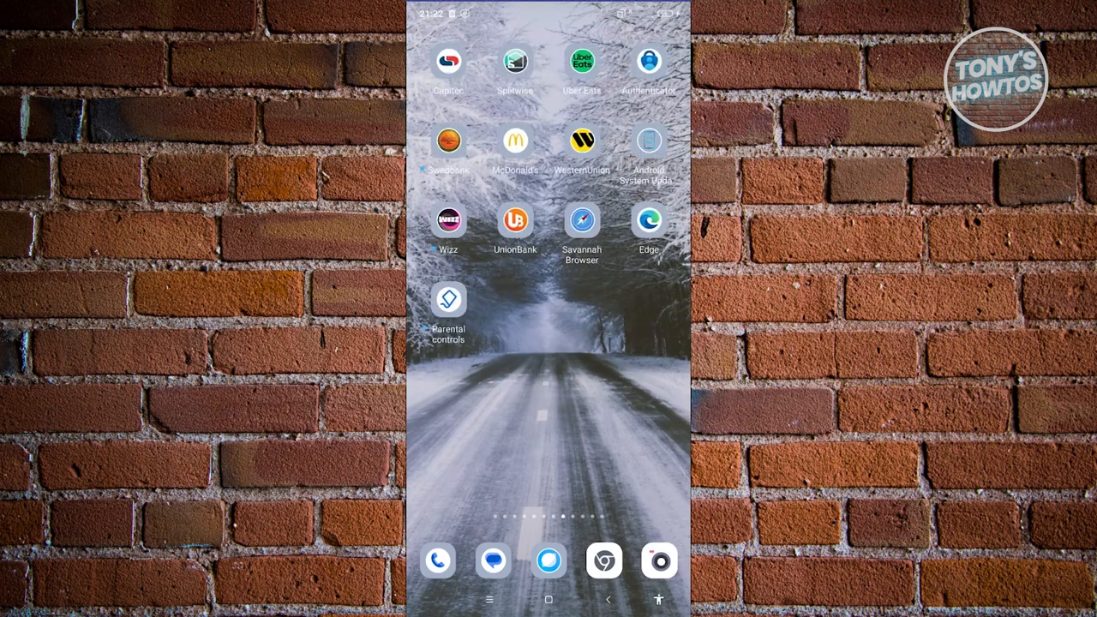
scroll("left", 3)
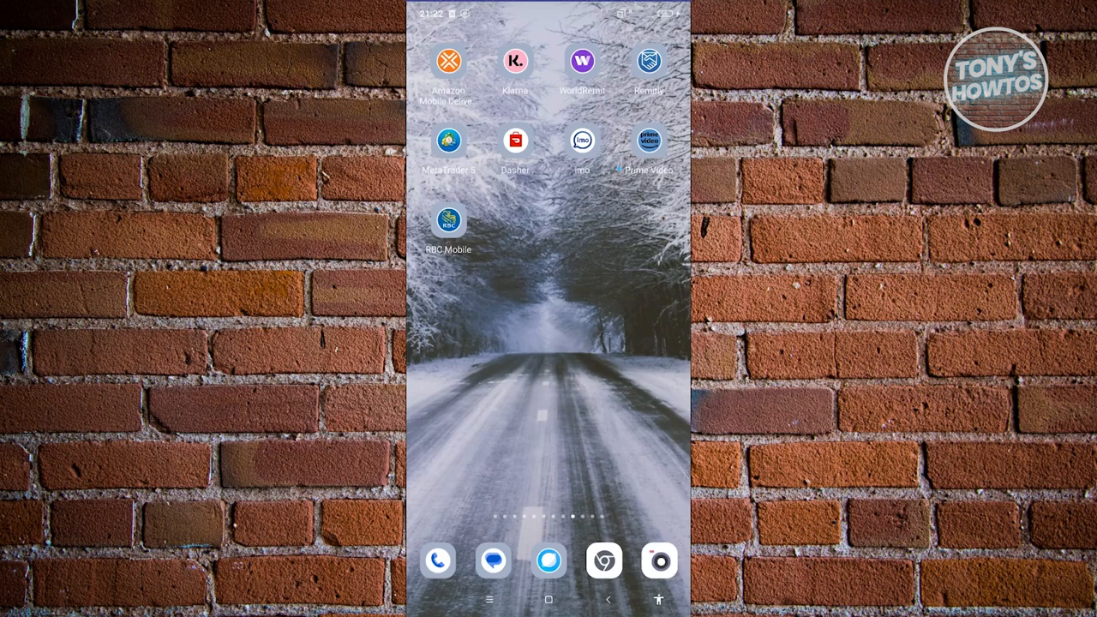
scroll("left", 3)
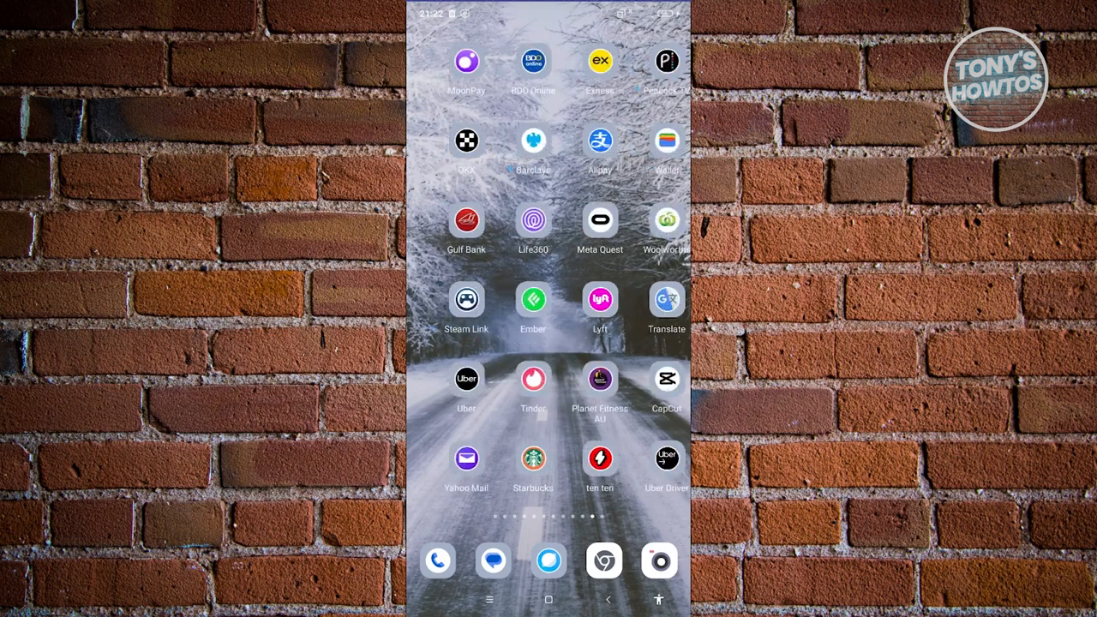
scroll("left", 3)
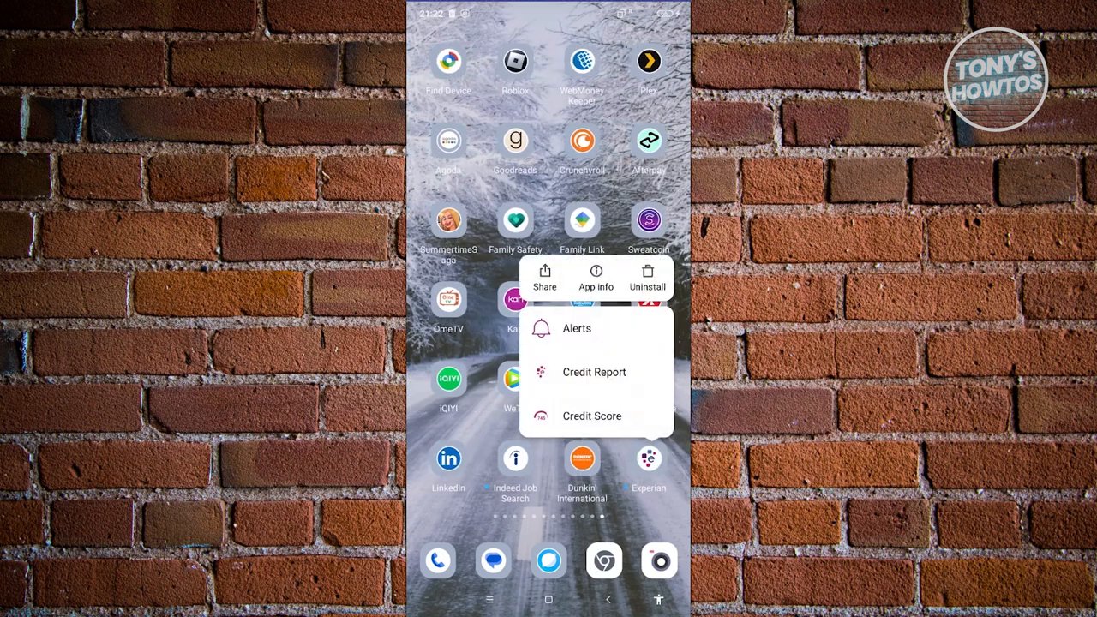
left_click(596, 279)
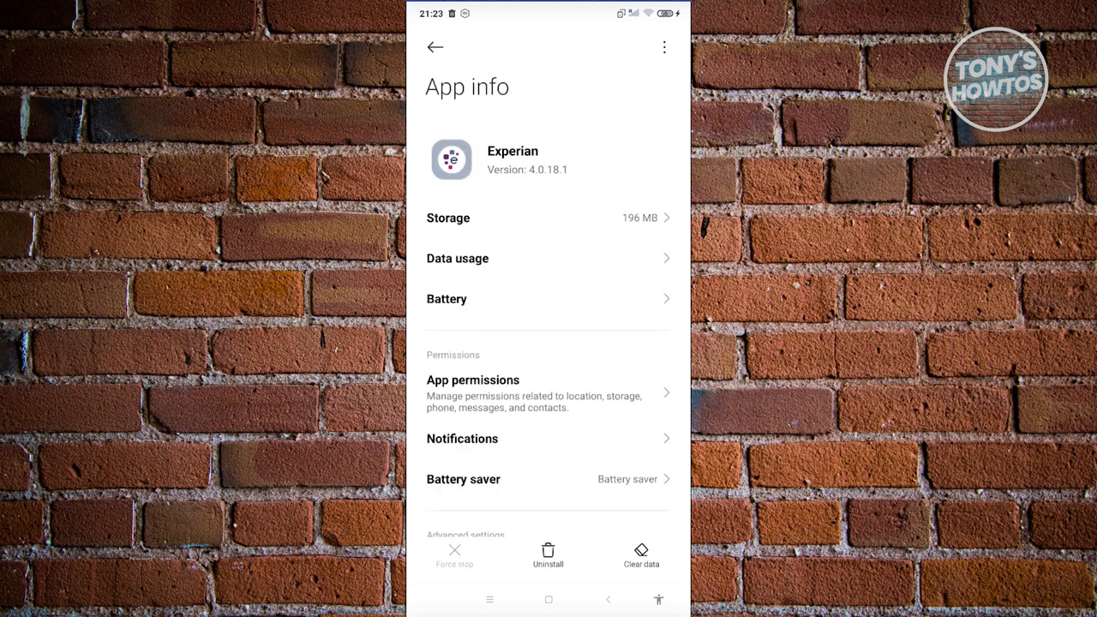
- Choose Clear cache under Clear data for Experian and confirm with OK
left_click(640, 553)
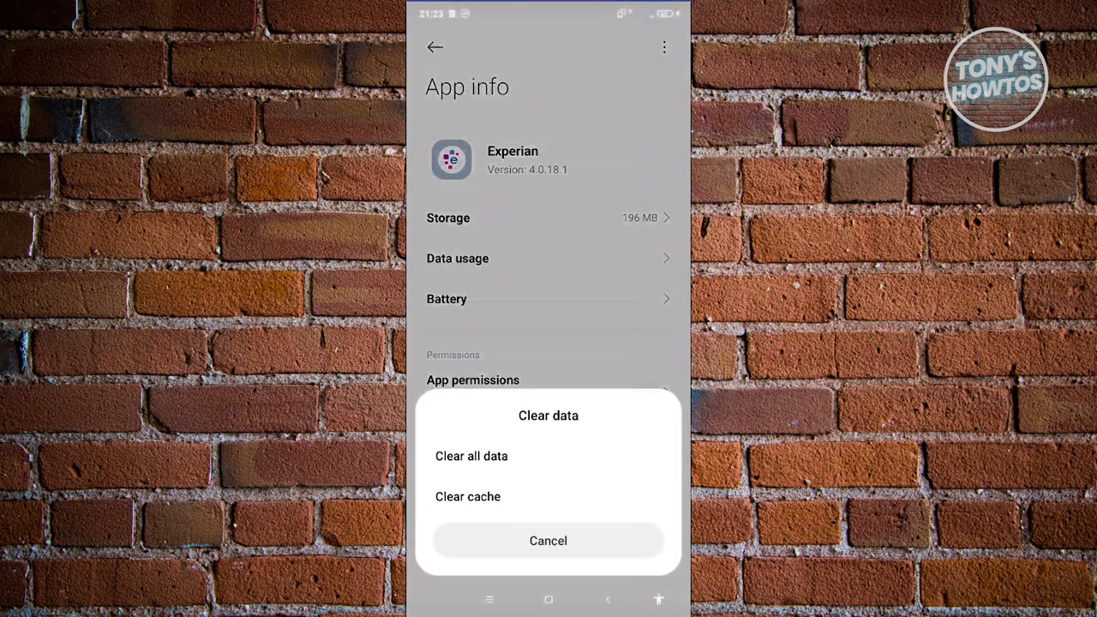
left_click(468, 497)
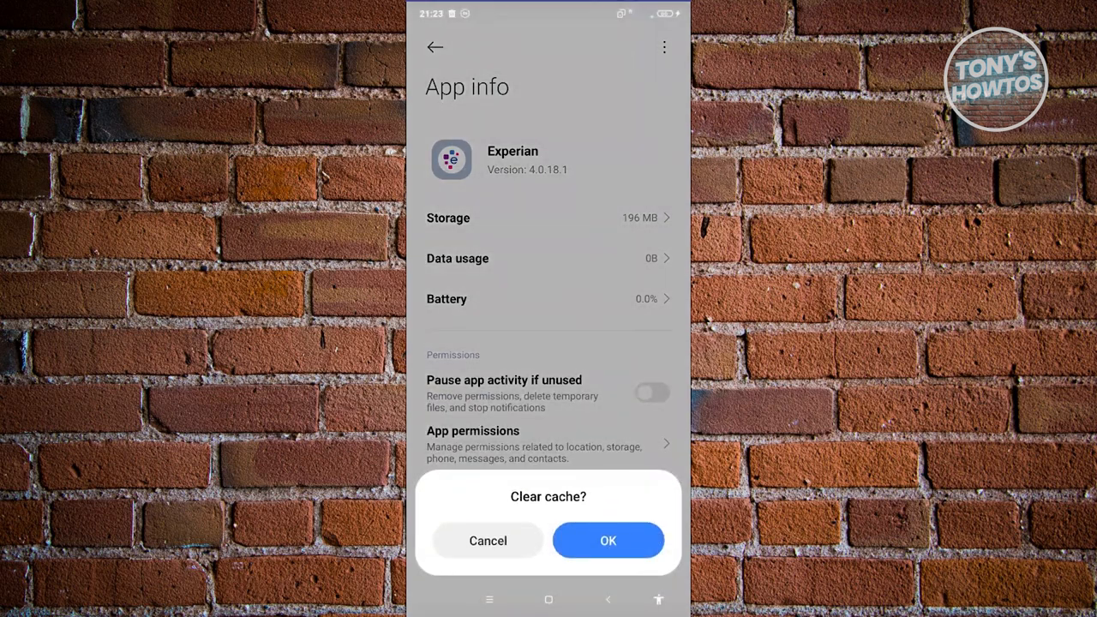
left_click(607, 539)
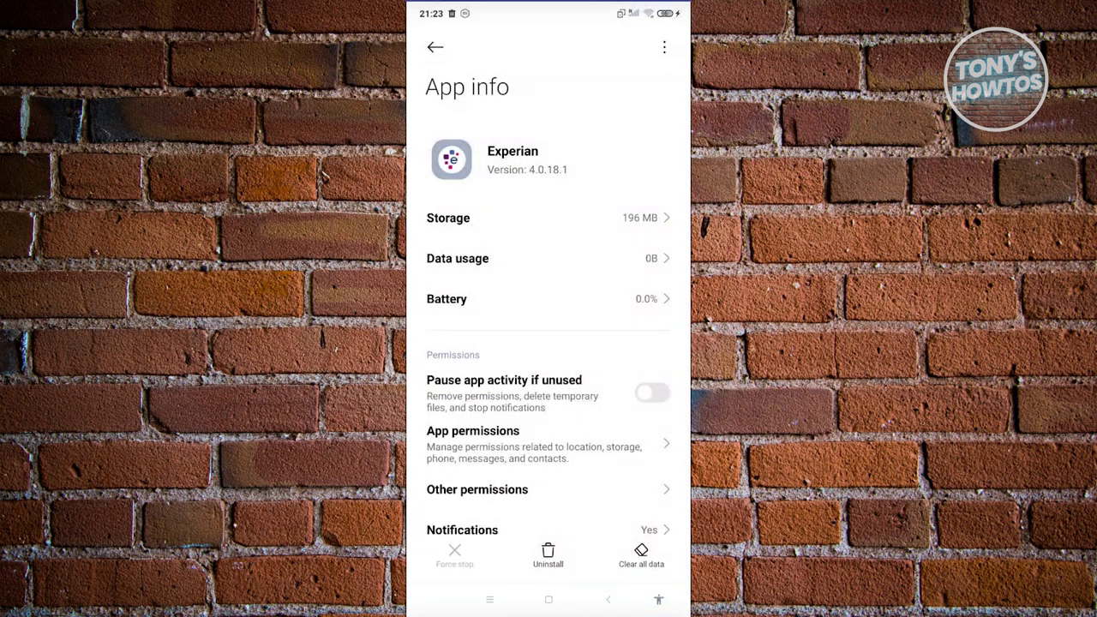